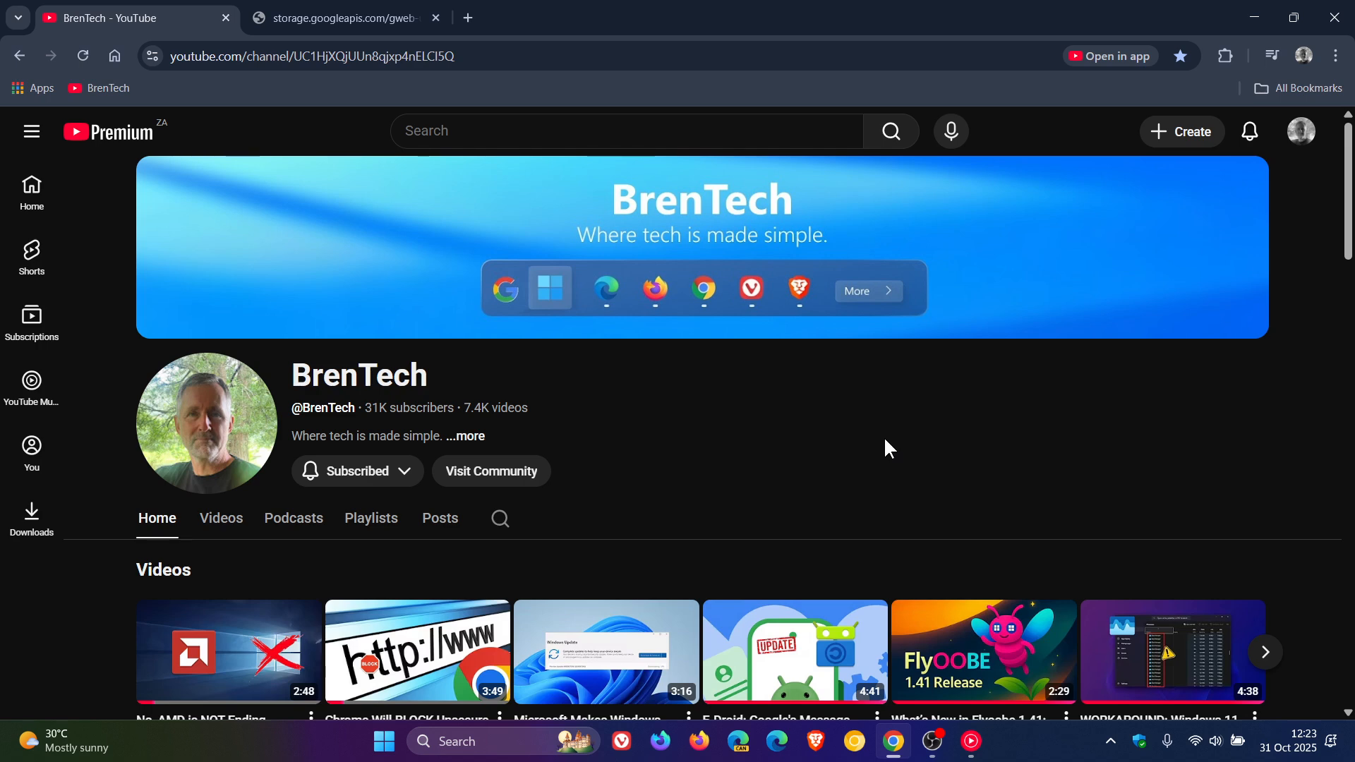
# Play the Super Resolution announcement clip showing 1080p, 720p and 480p marked as Super resolution
pyautogui.click(345, 17)
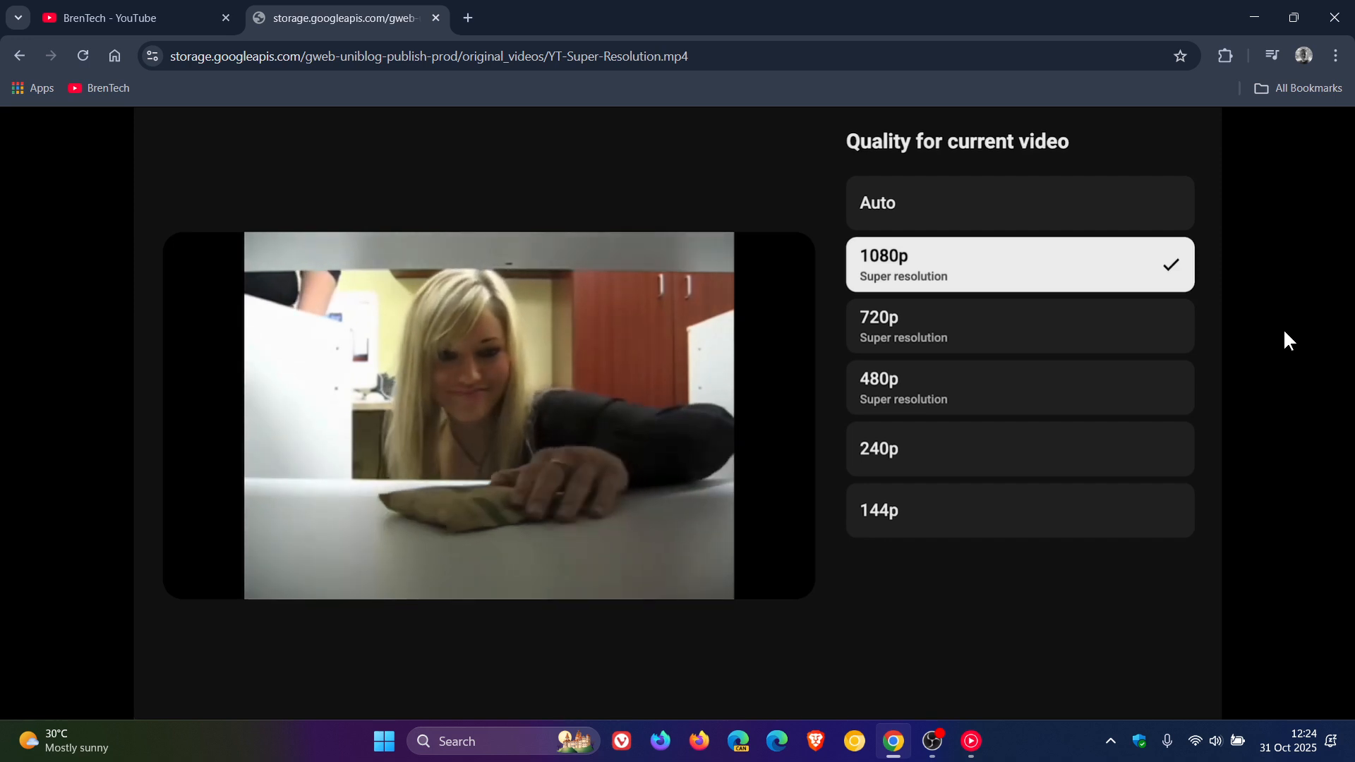
pyautogui.click(1019, 449)
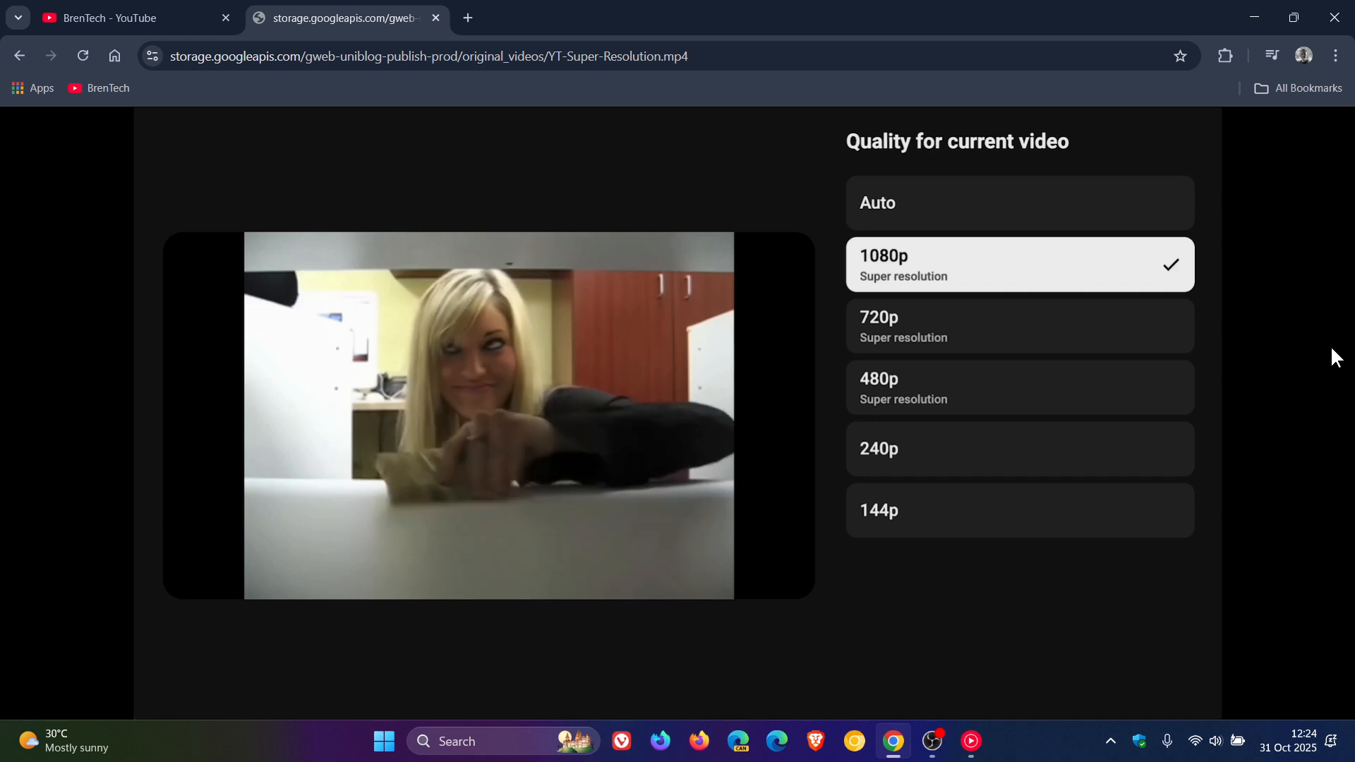
# Return to the BrenTech channel home page for the closing commentary
pyautogui.click(130, 17)
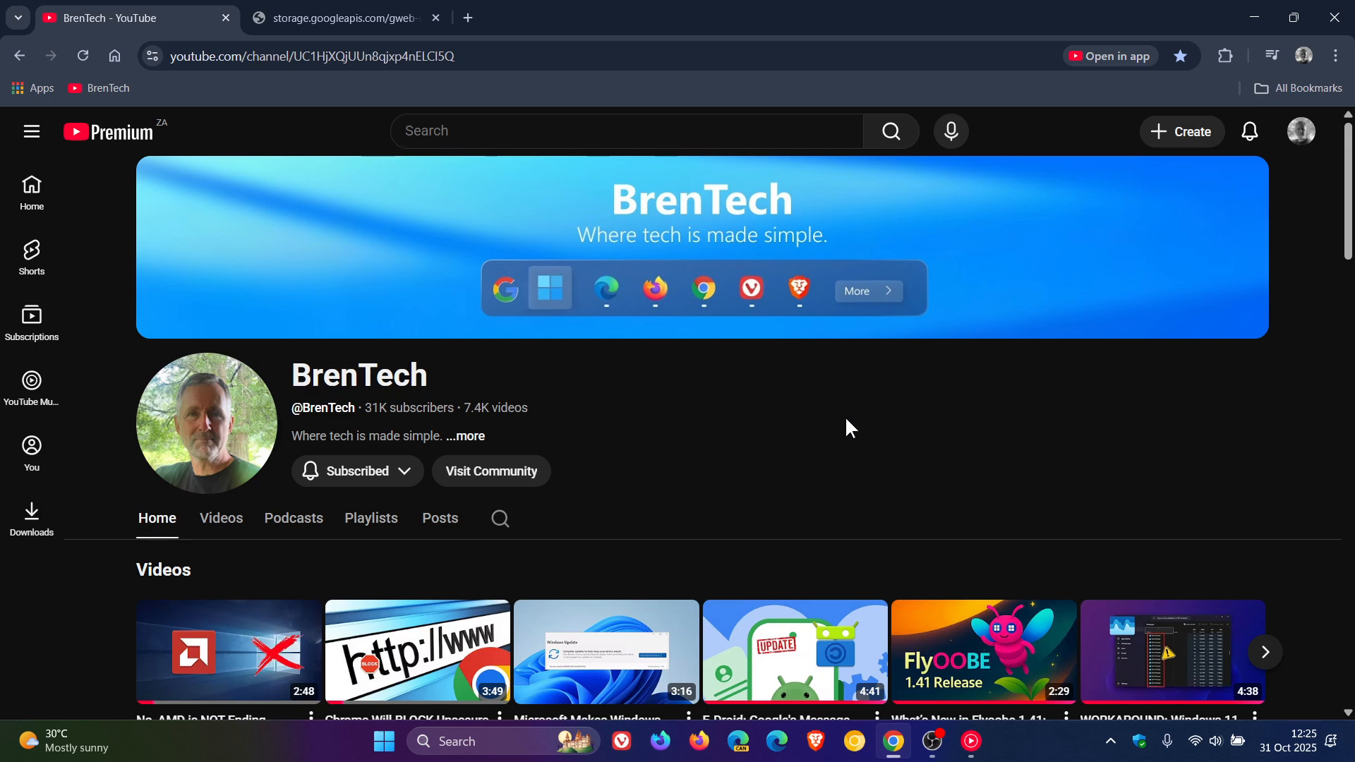
pyautogui.moveTo(942, 424)
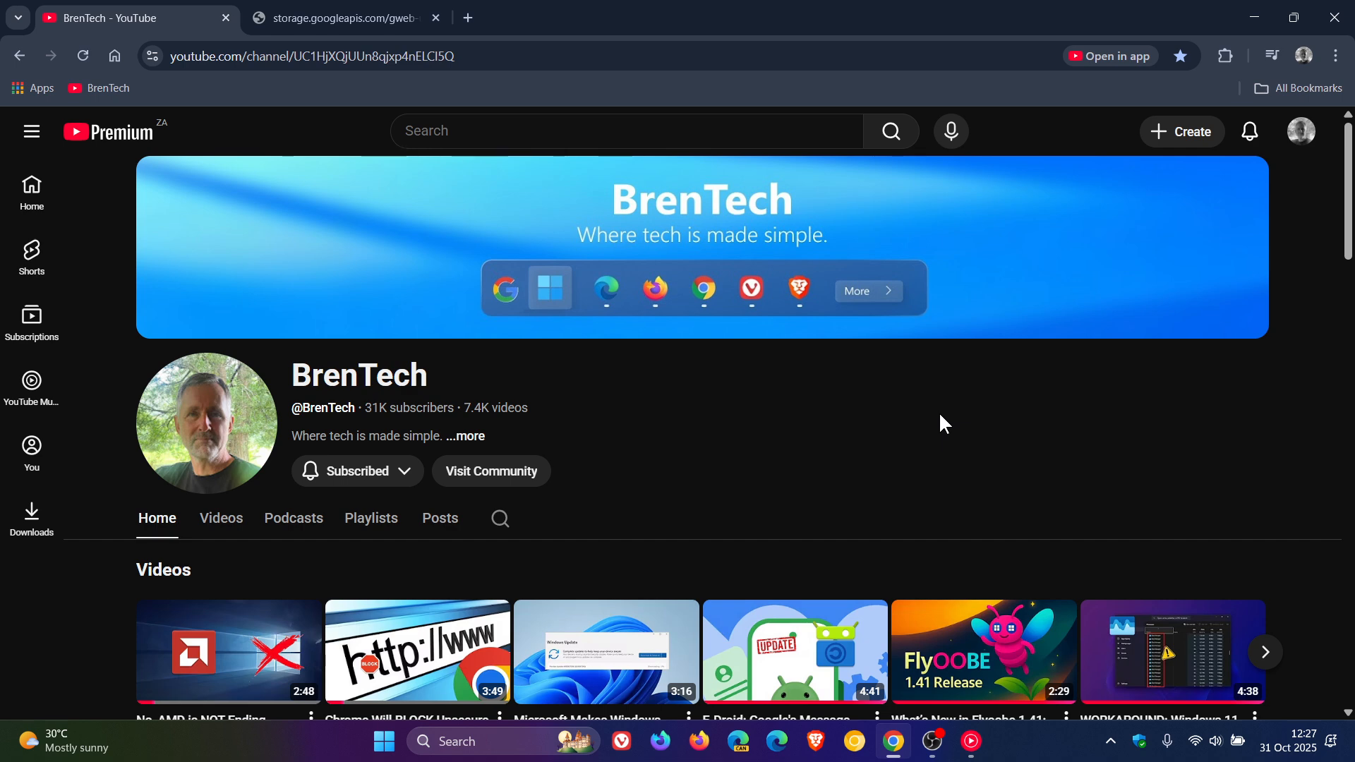
pyautogui.moveTo(895, 435)
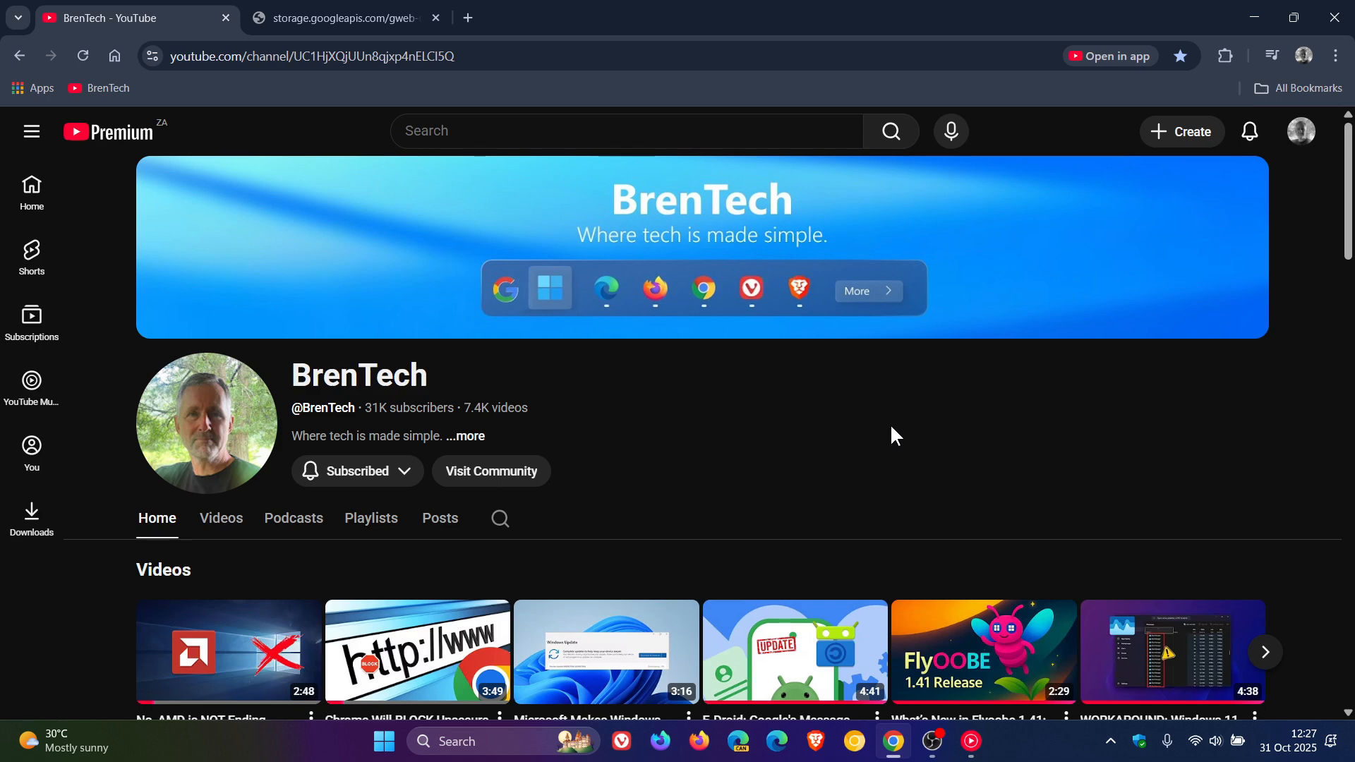